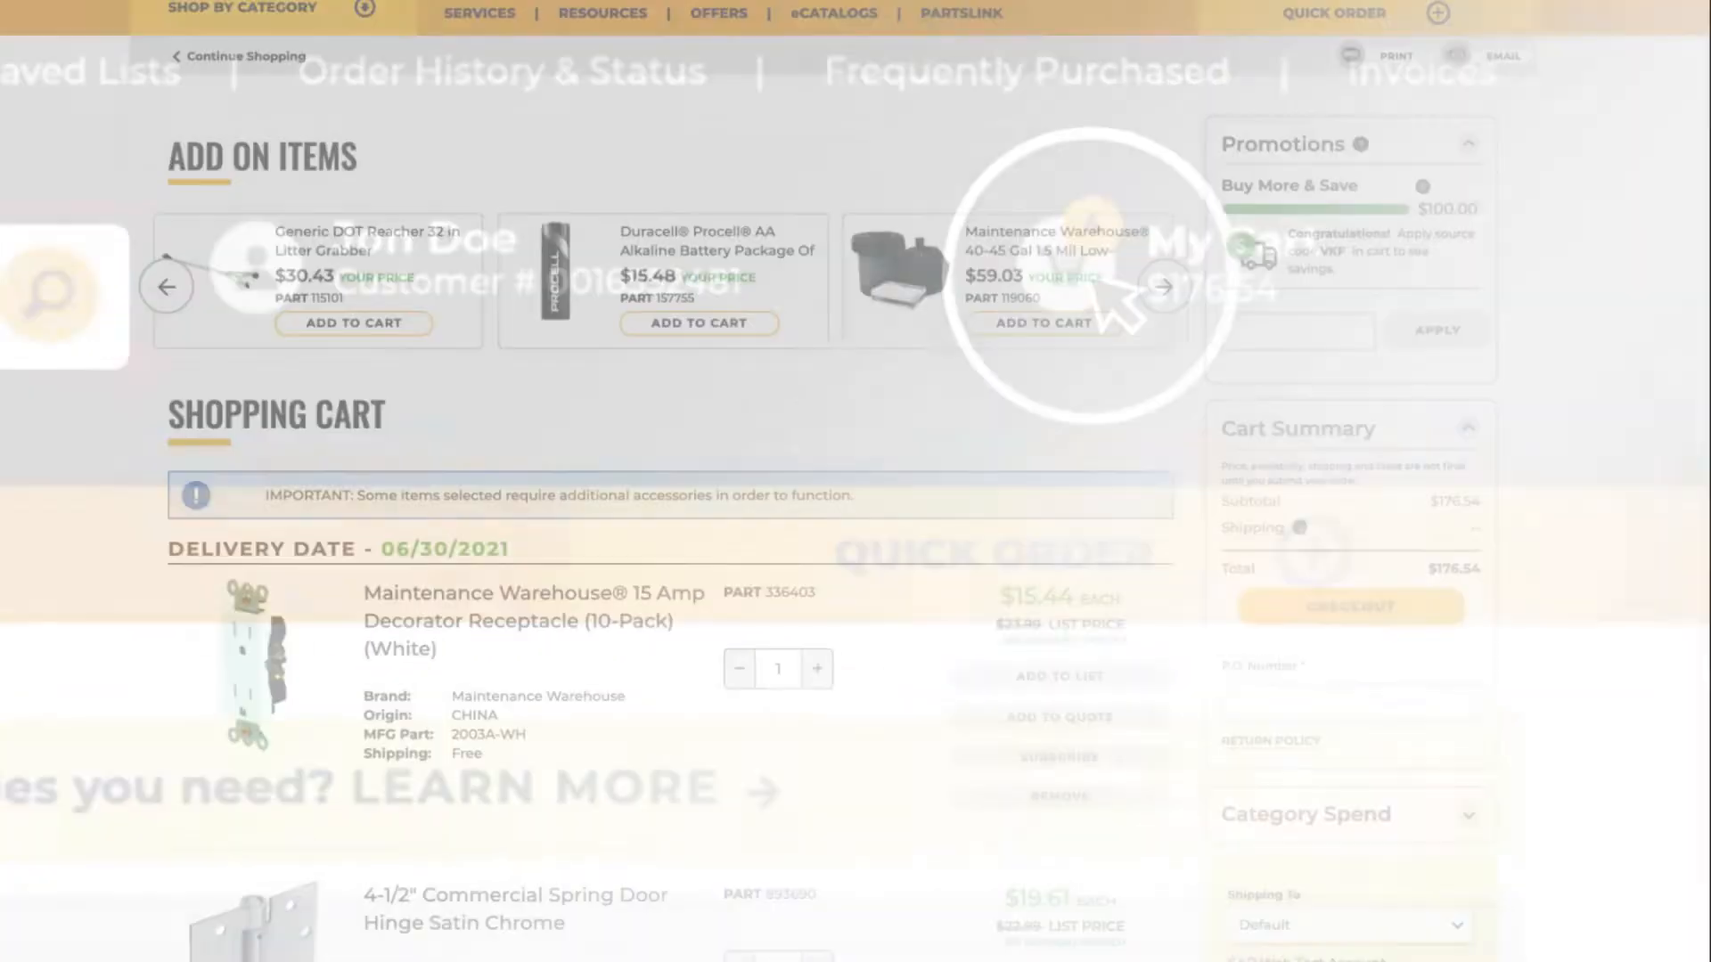
Step: Proceed from the cart to checkout and select 'Charge my credit card' as the billing method
scroll("down", 3)
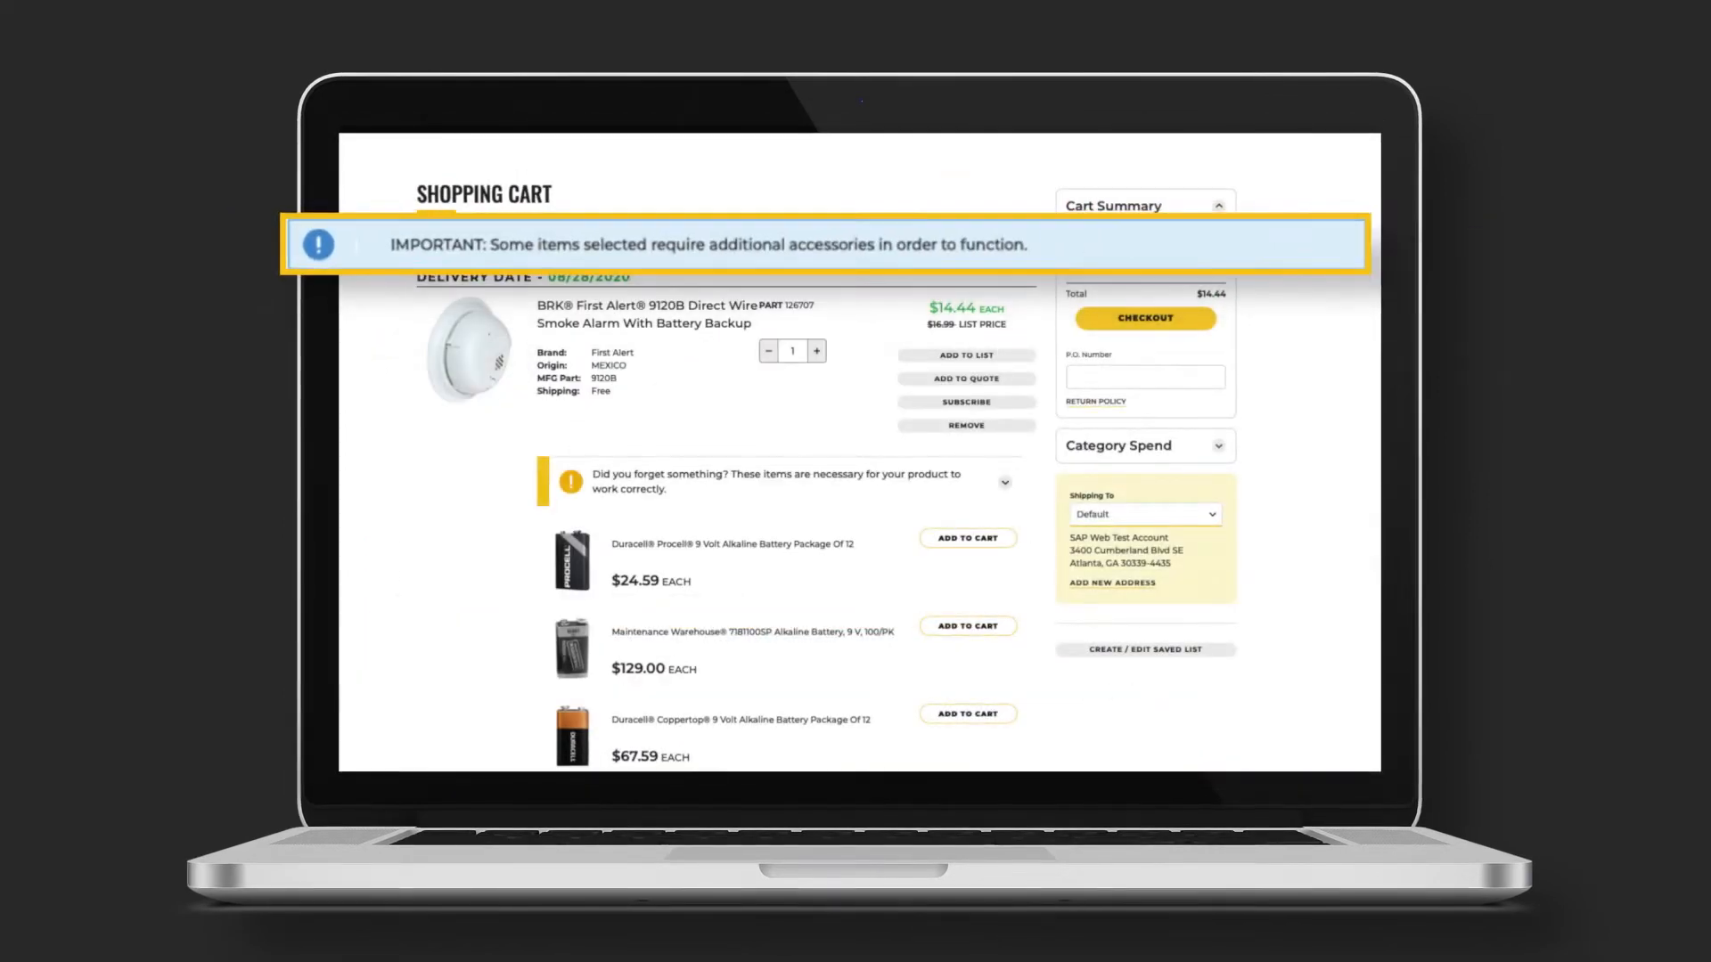
scroll("down", 3)
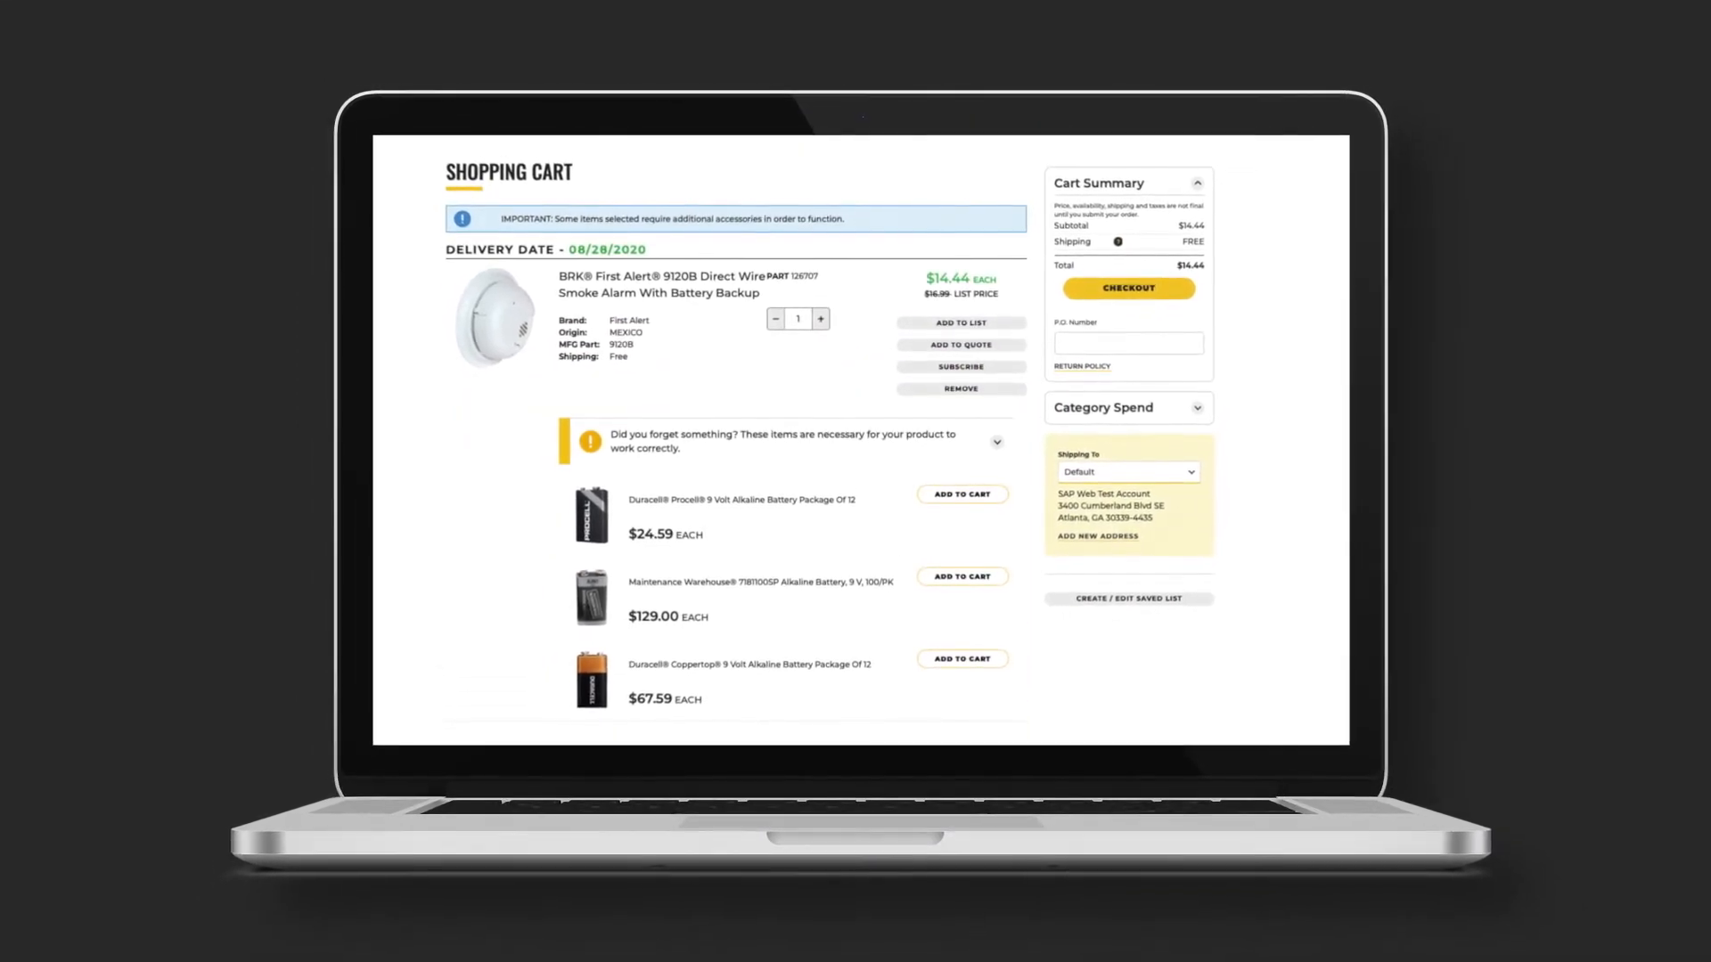
left_click(1128, 288)
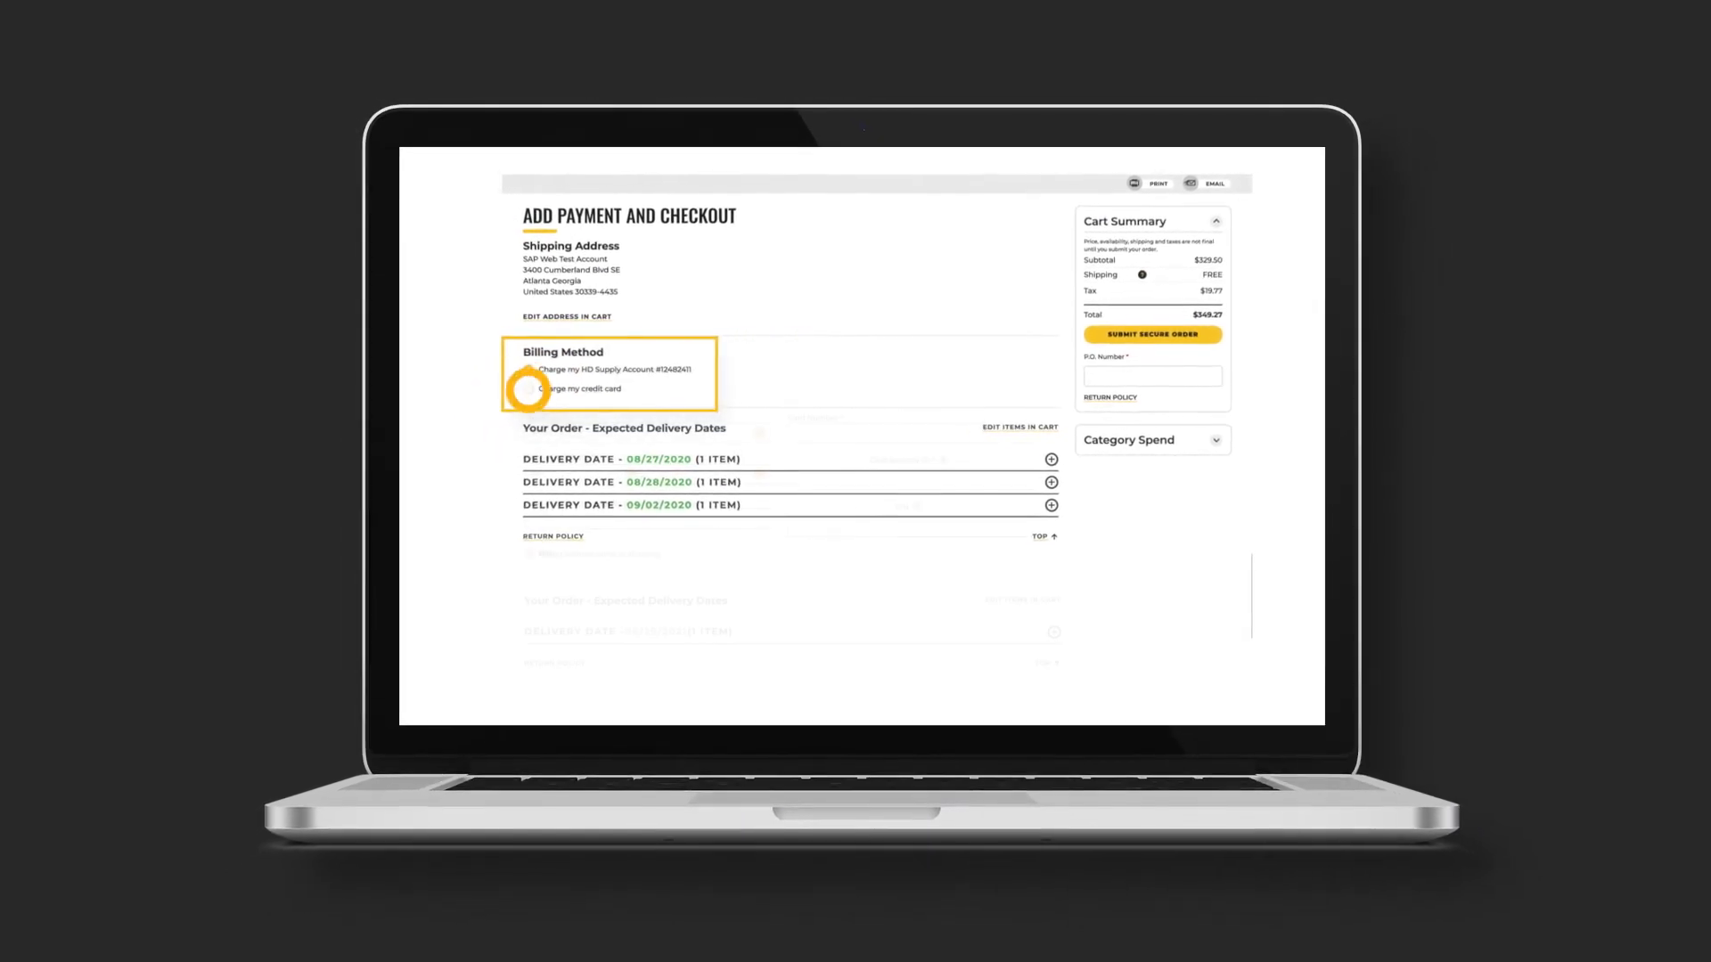
left_click(536, 390)
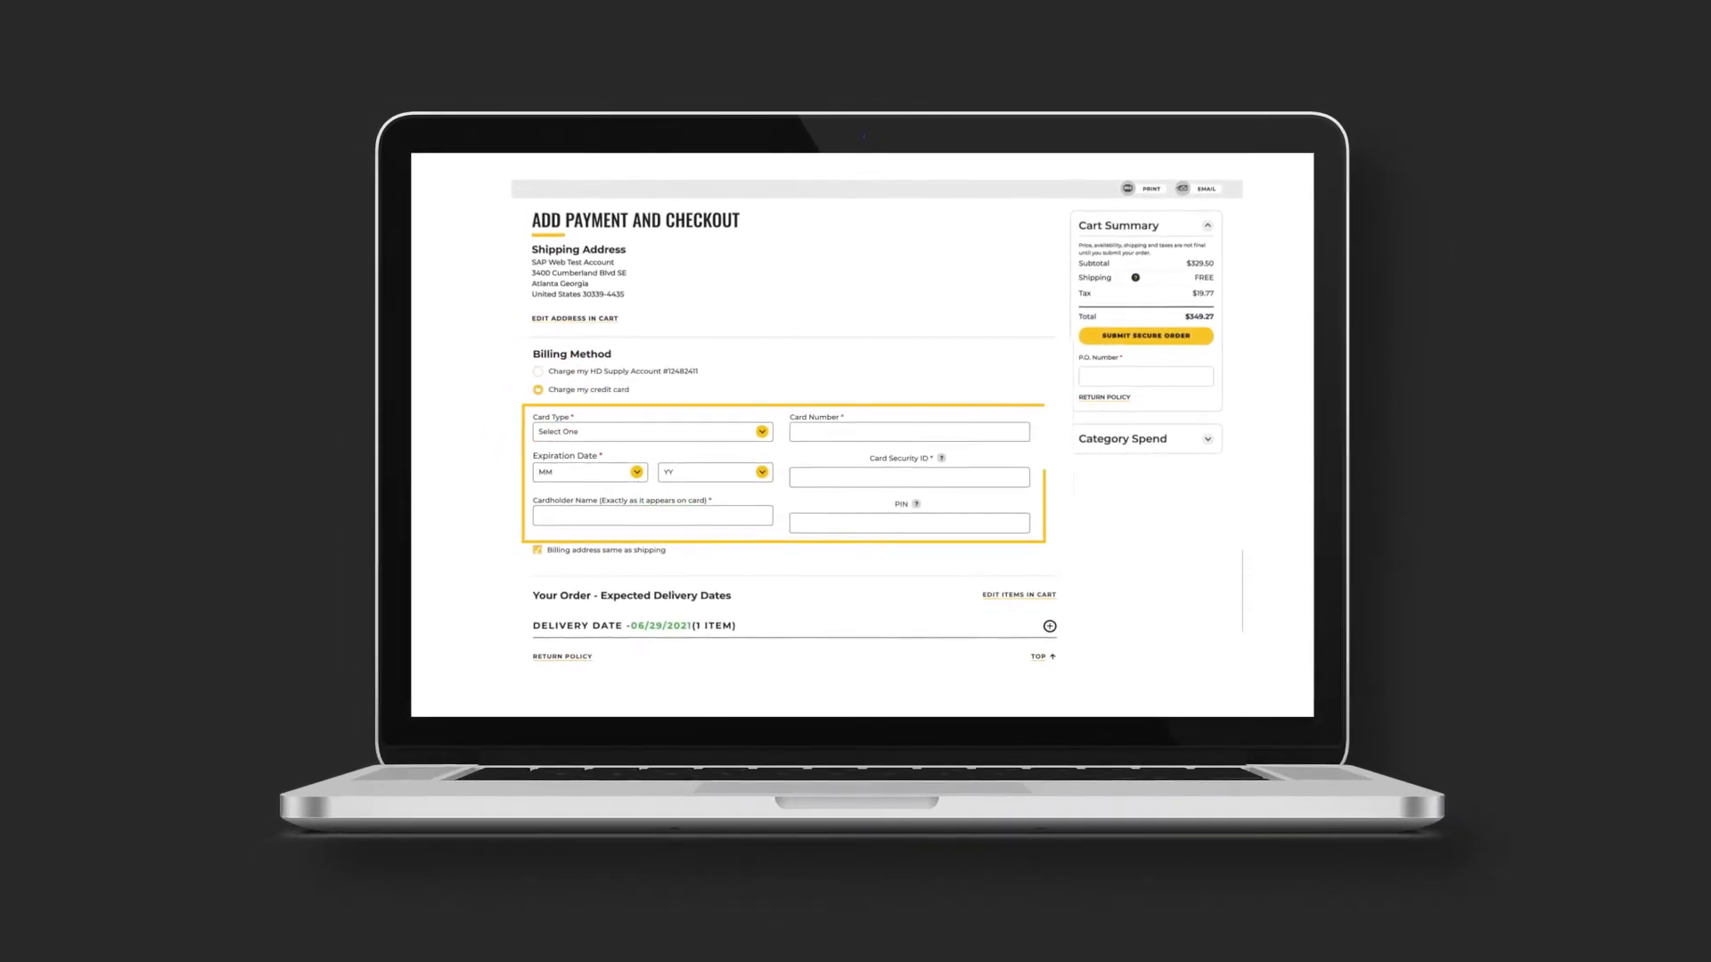